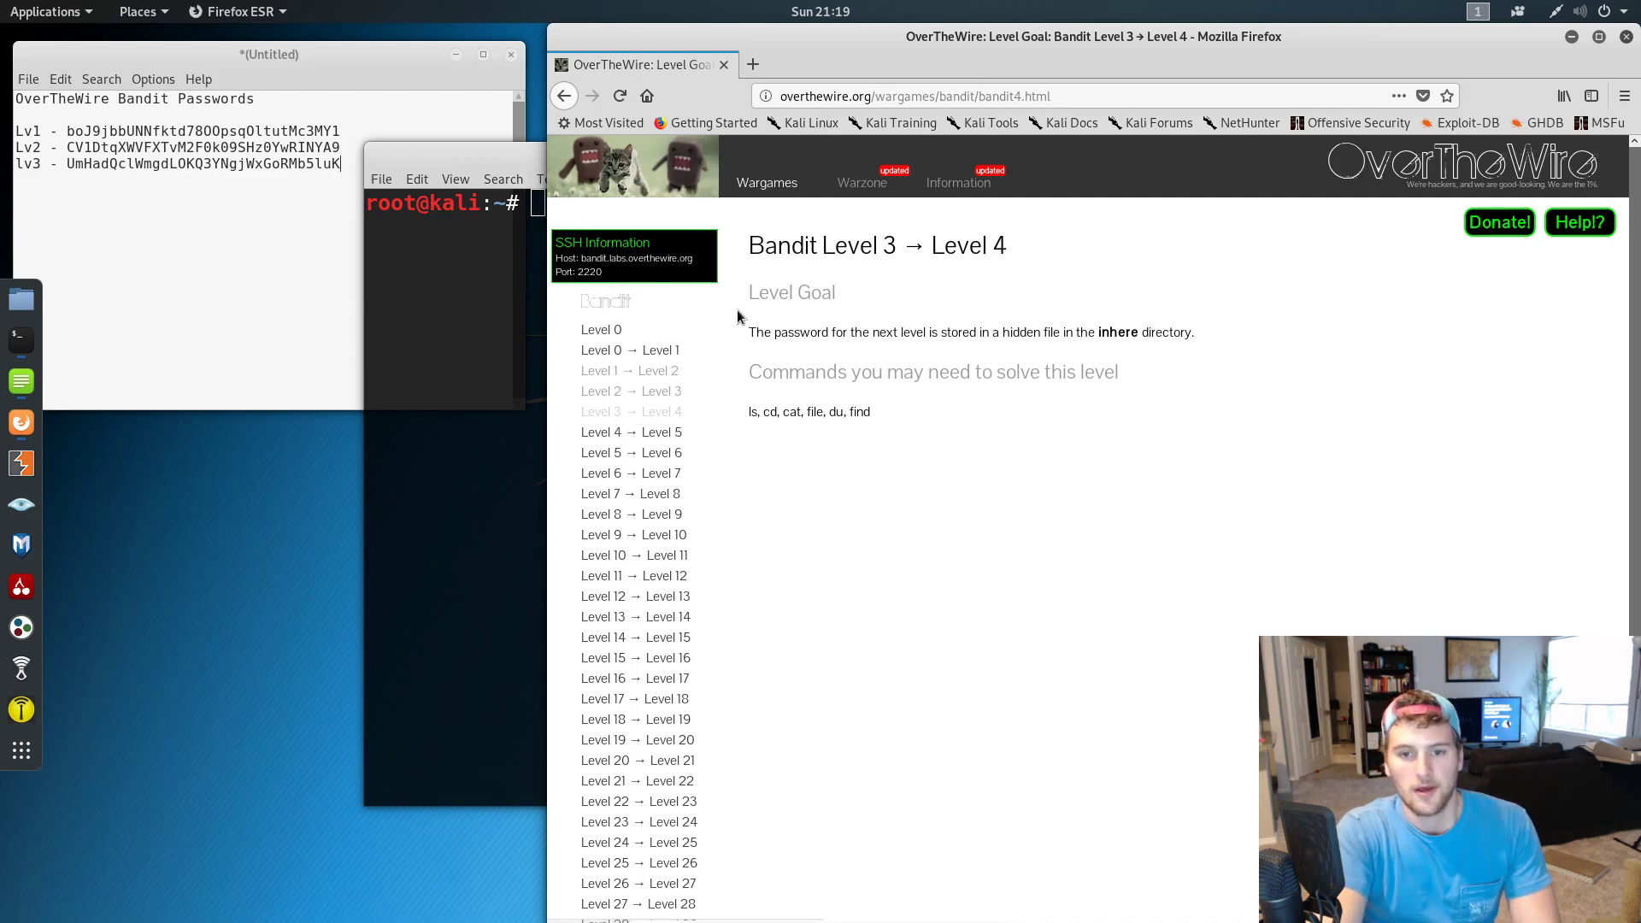
Highlight the Level 3 → 4 goal sentence about the hidden file, then focus the Terminal window
left_click_drag(1101, 332, 1154, 332)
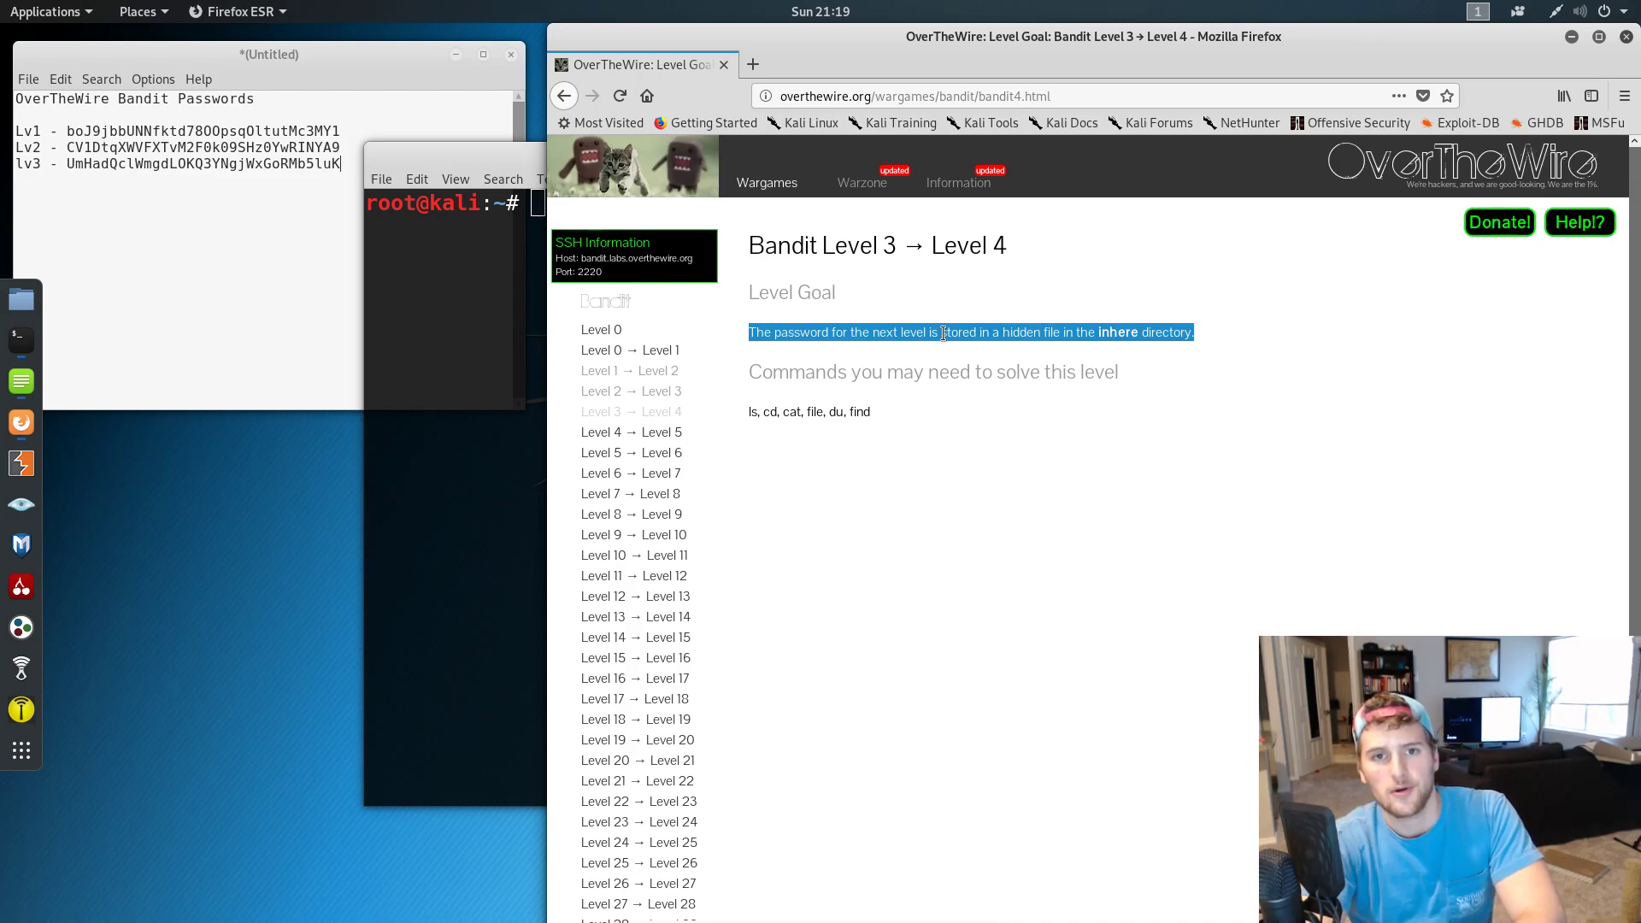
mouse_move(1003, 325)
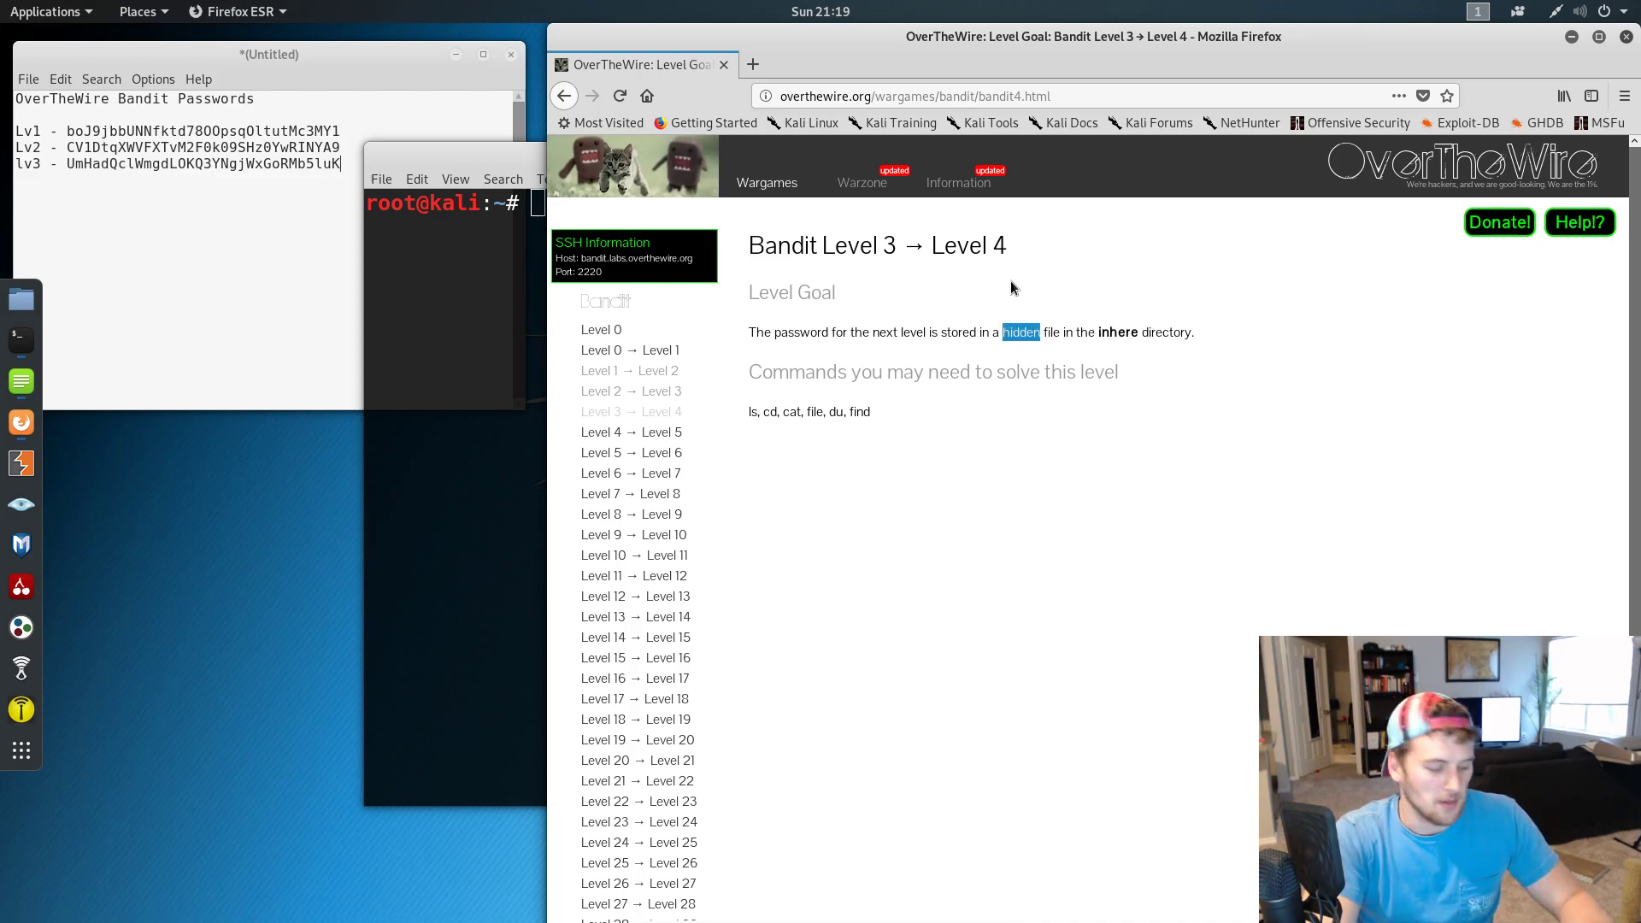
left_click(1193, 334)
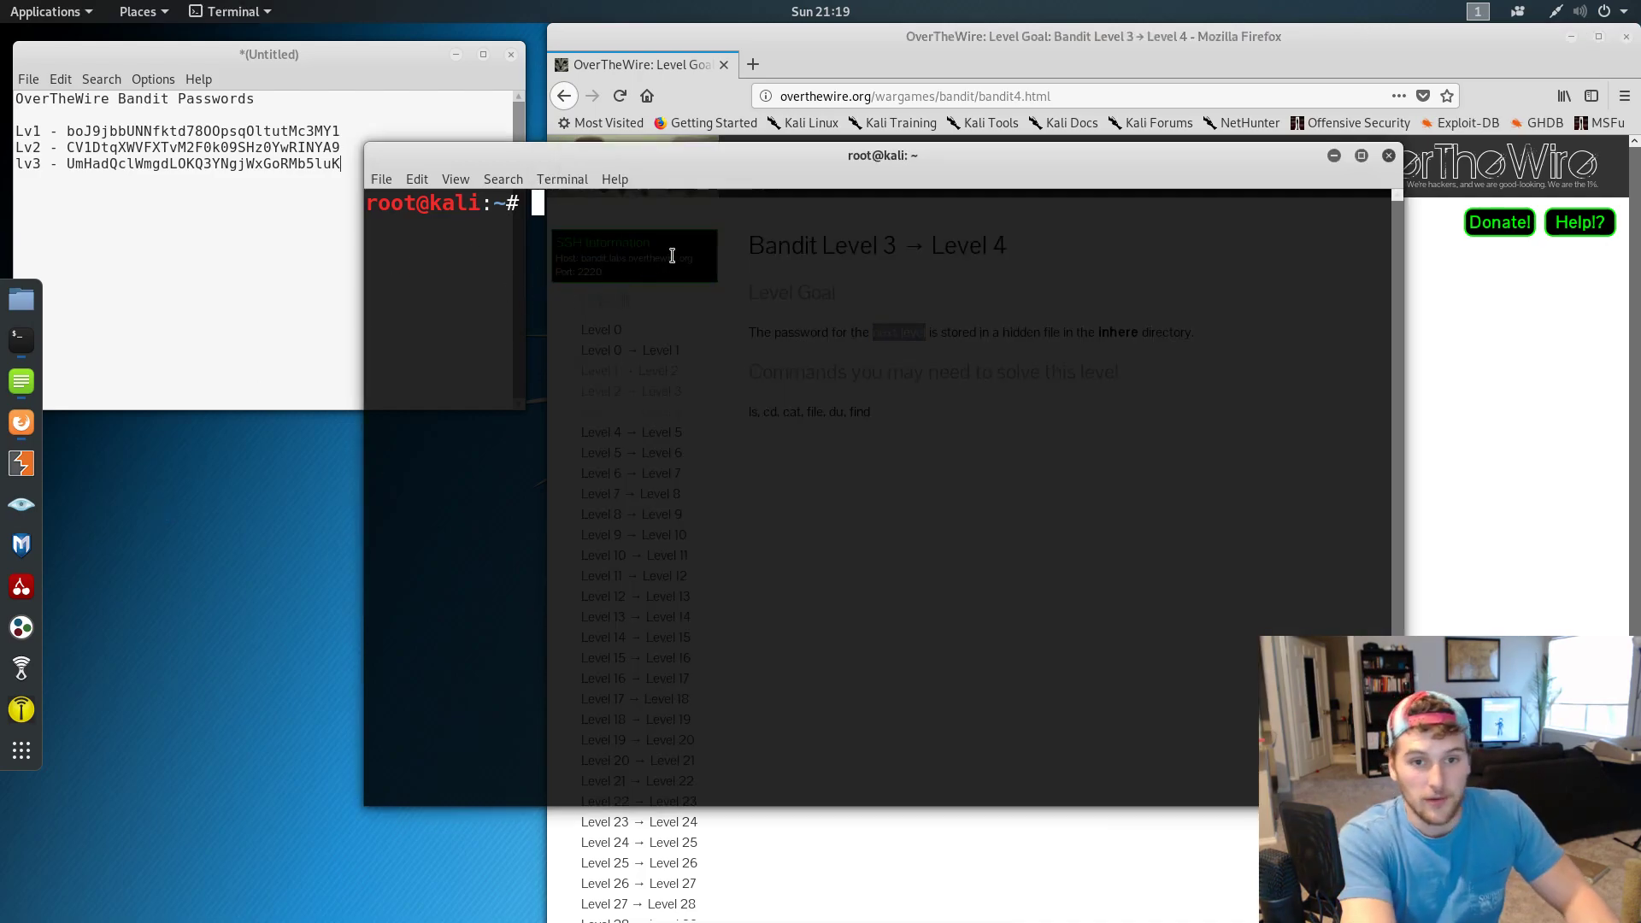
SSH to bandit.labs.overthewire.org on port 2220 as bandit3 and reach the shell prompt
type("ssh bandit2@bandit.labs.overthewire.org -p 2220")
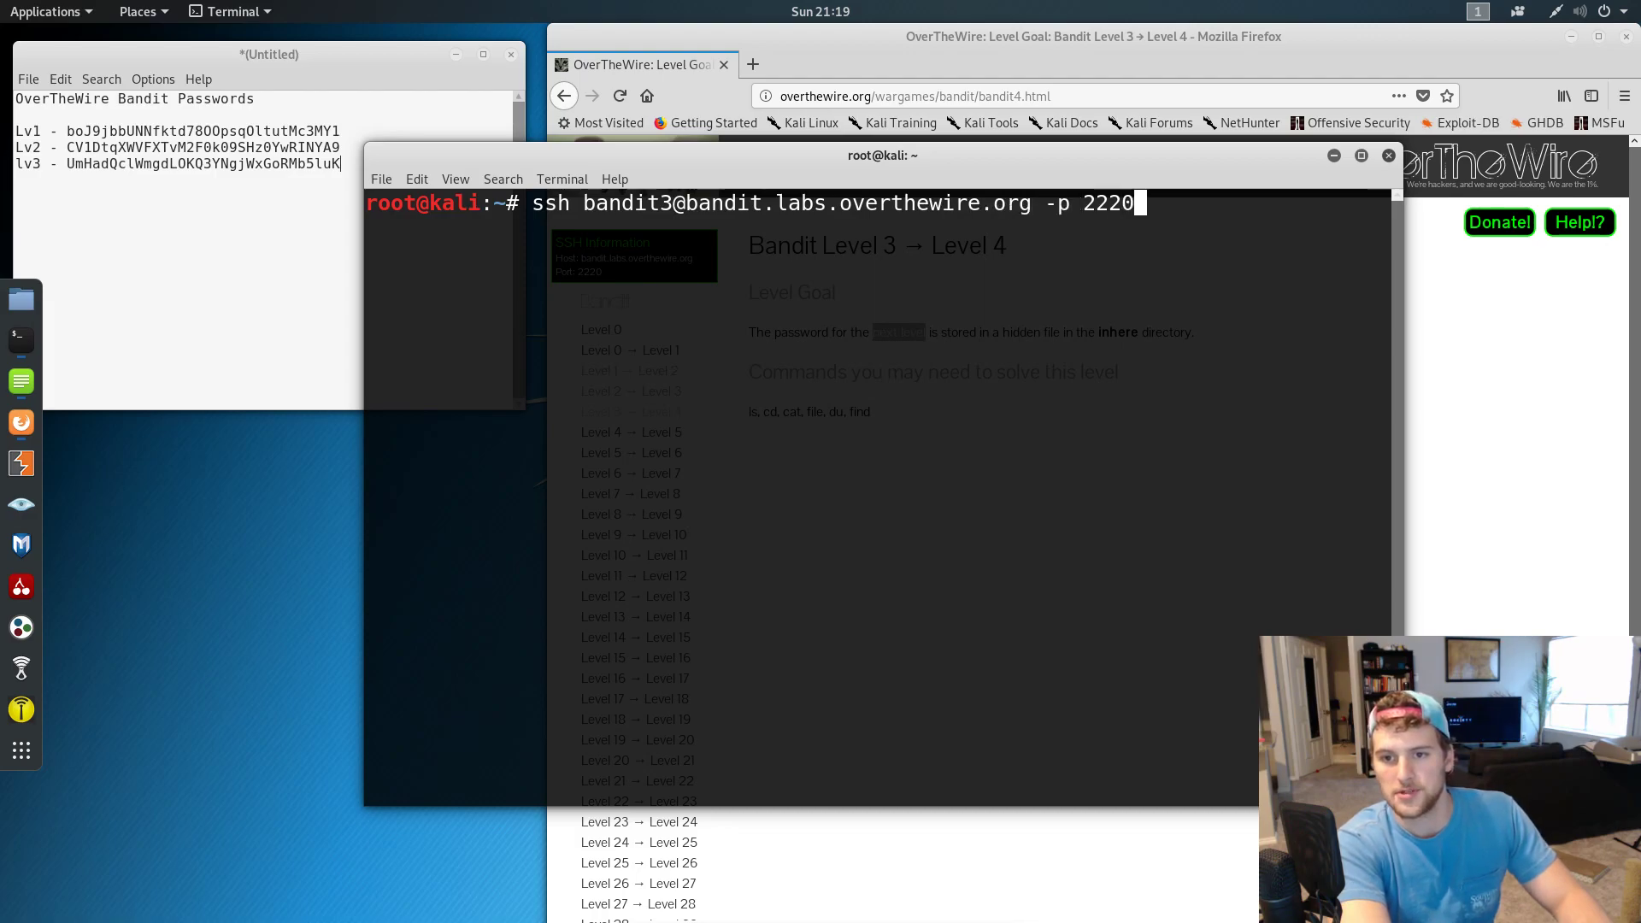
key("Return")
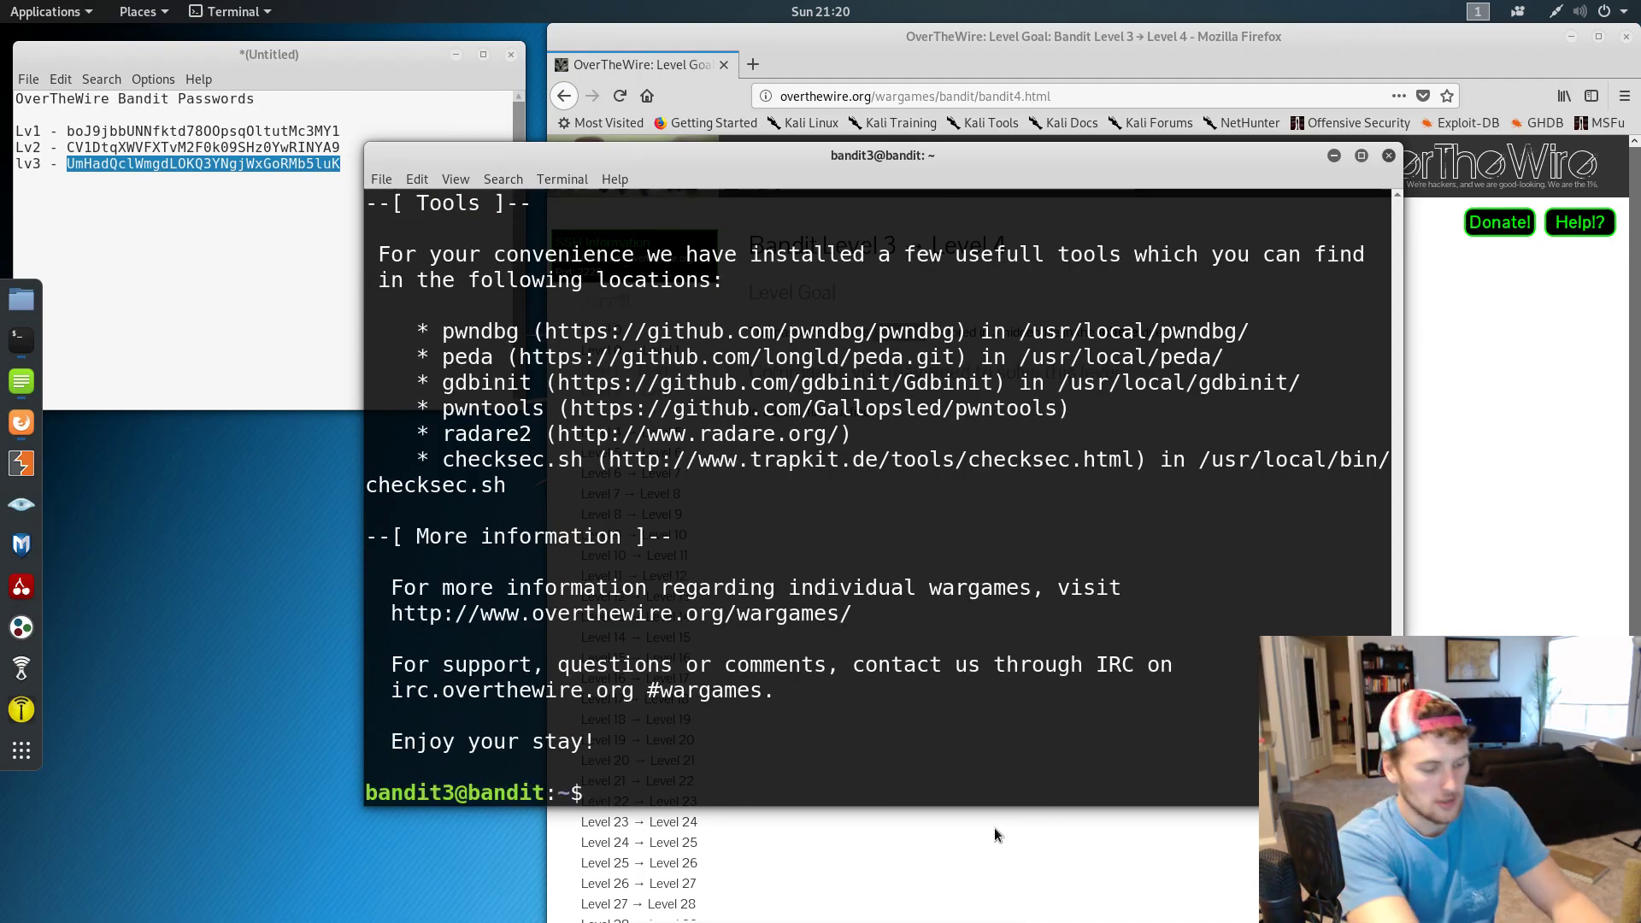
List the home directory, move into inhere and list it, finding nothing visible
type("ls")
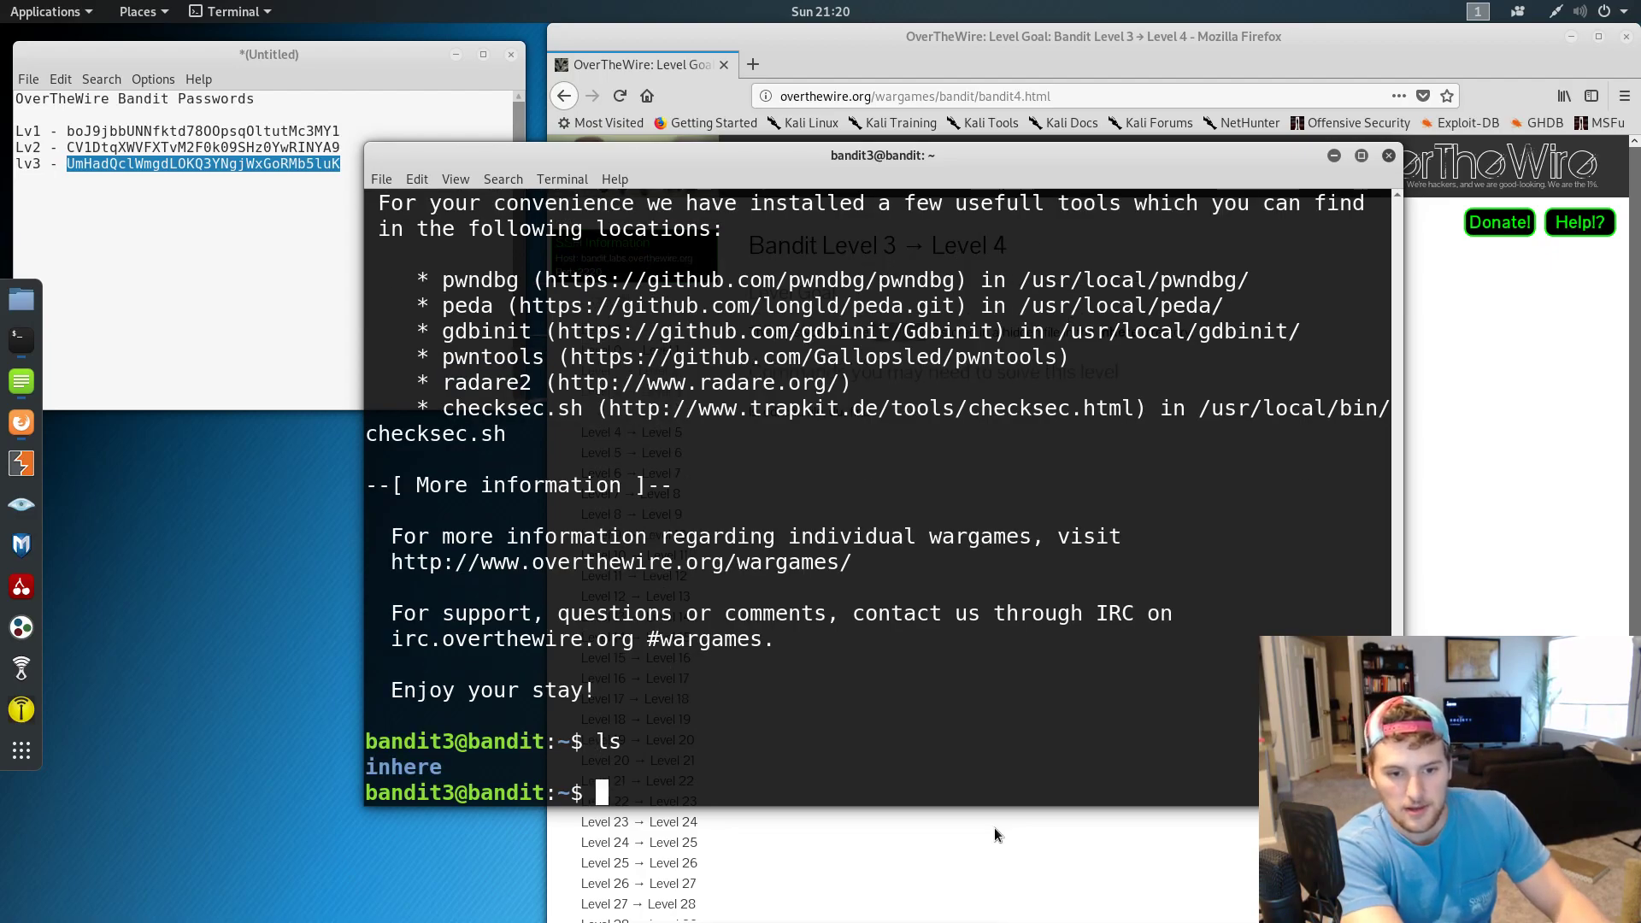
type("in")
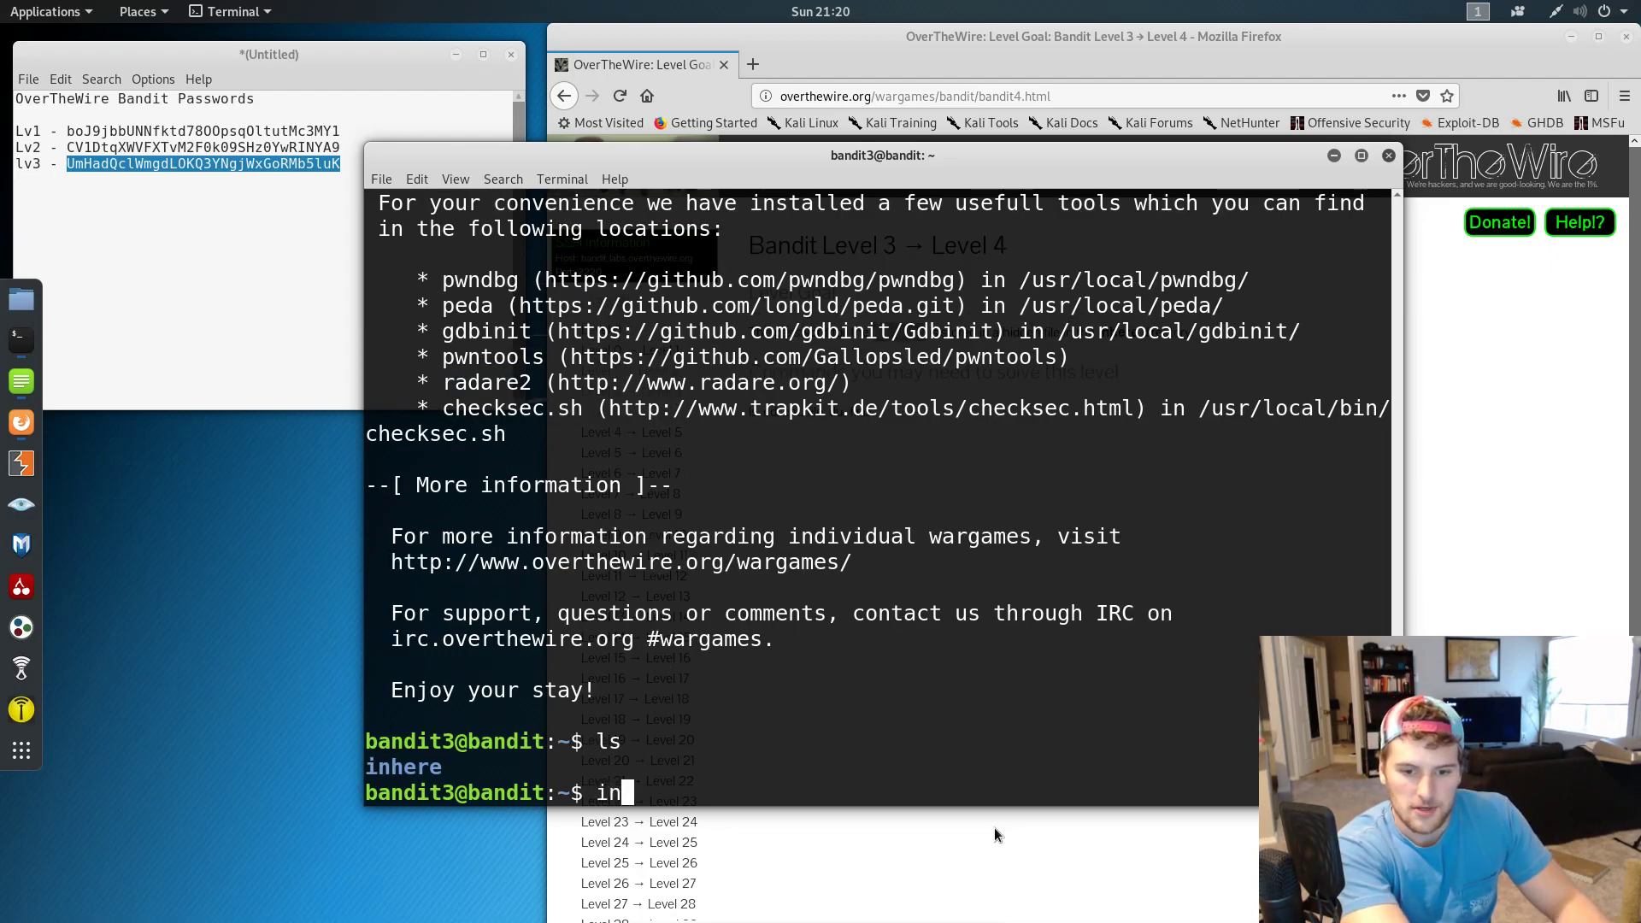
type("cd inhere")
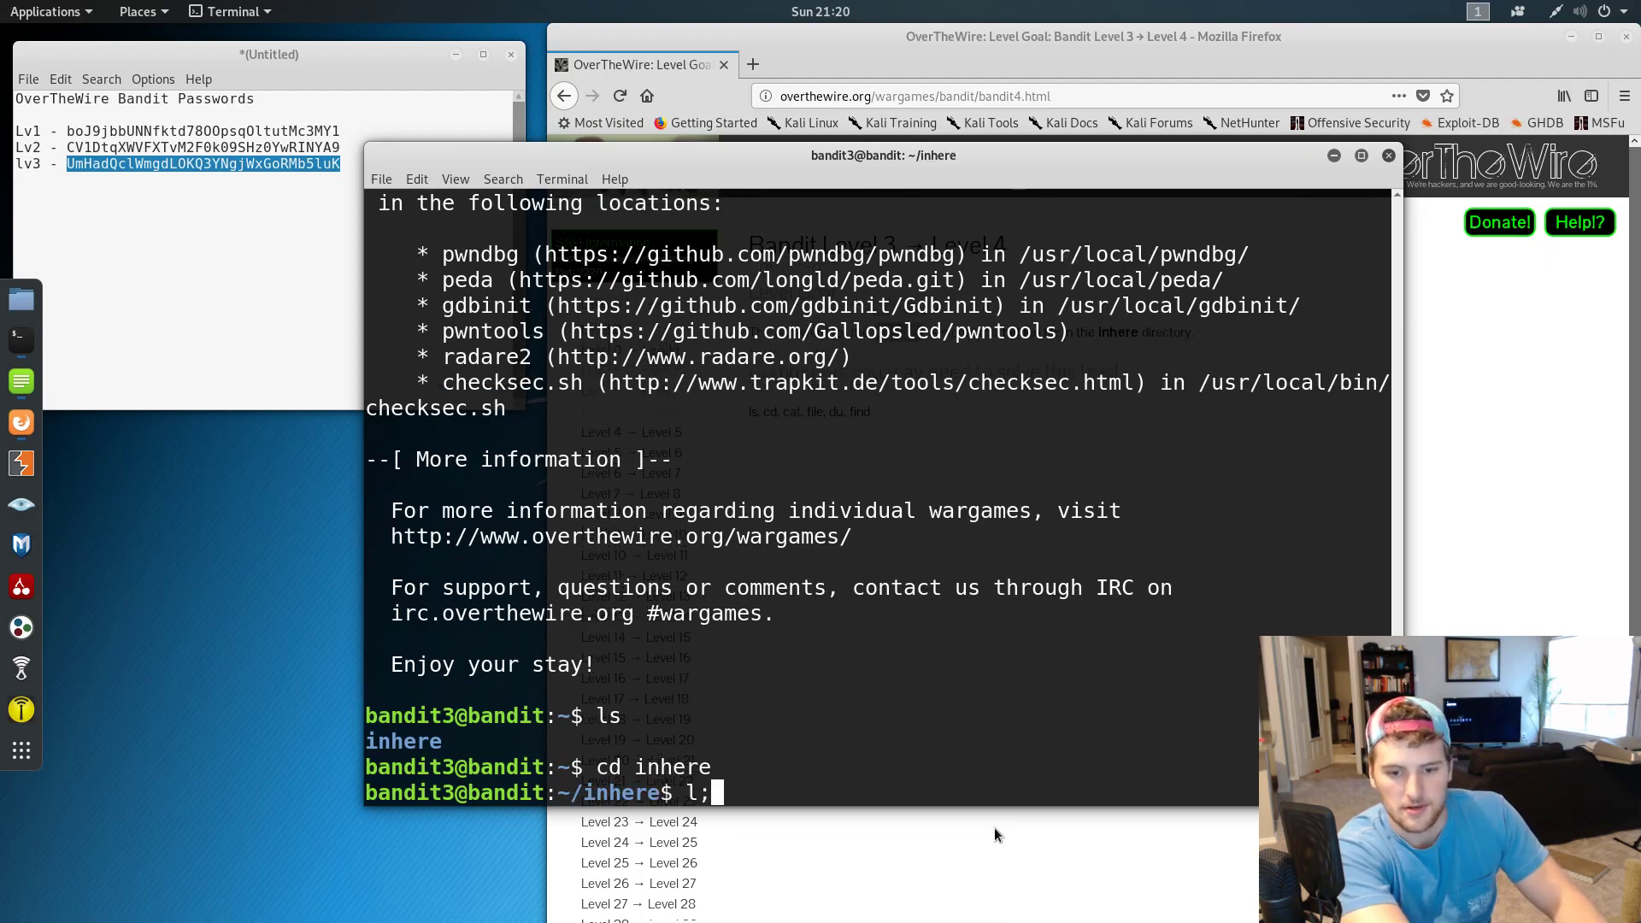
key("Return")
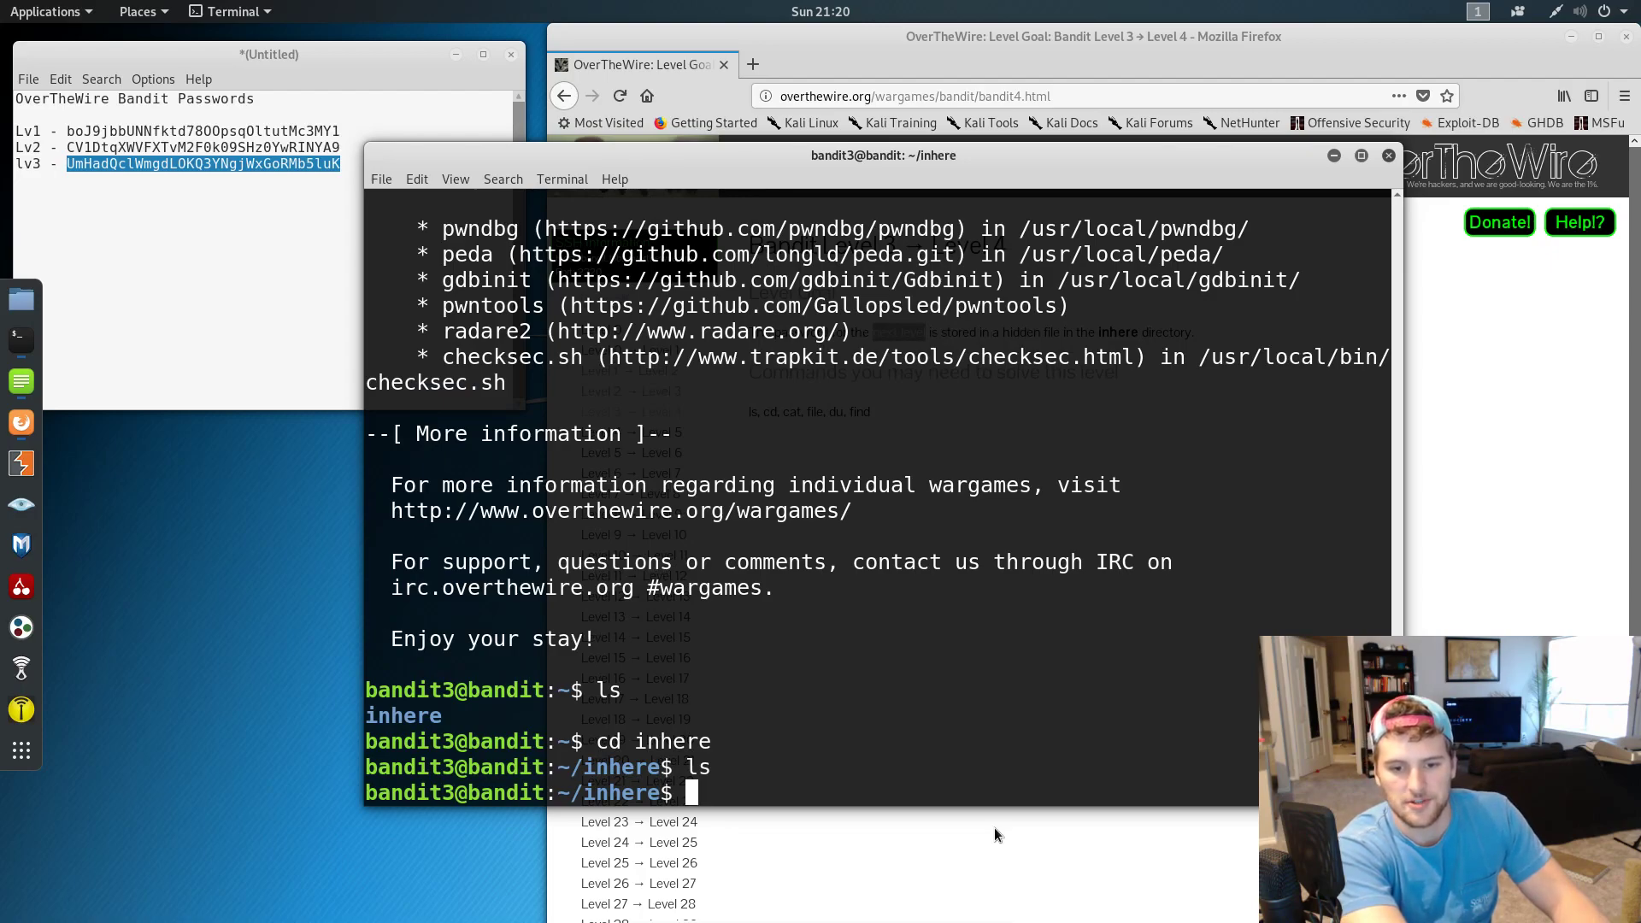
Run ls -a in inhere to reveal the hidden file .hidden
type("ls -")
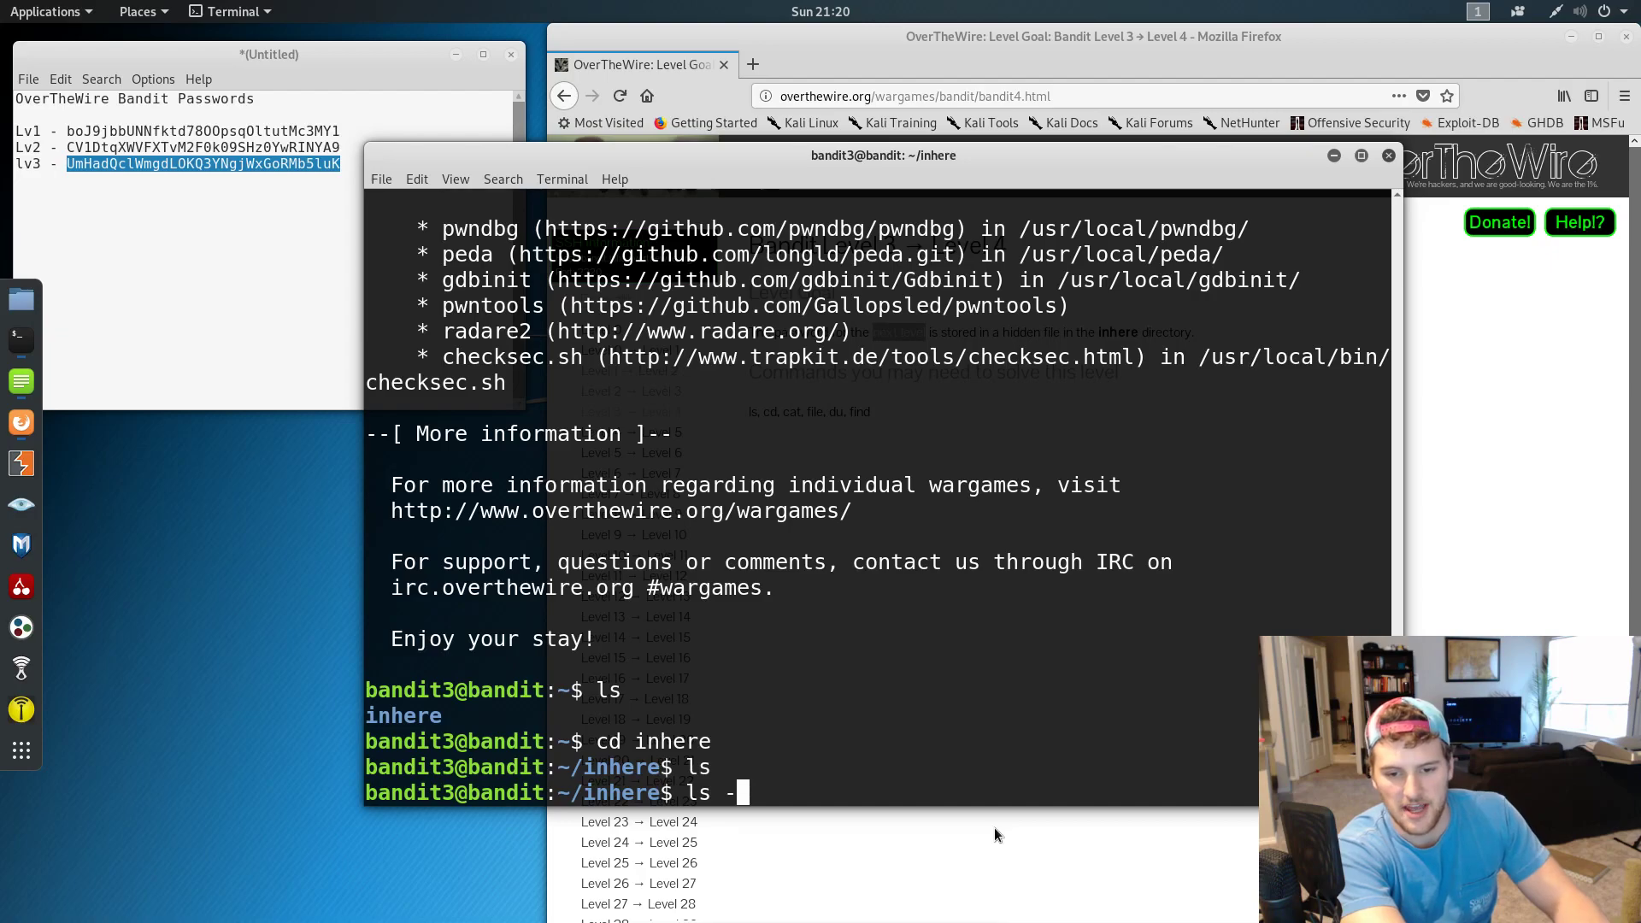
type("Ca")
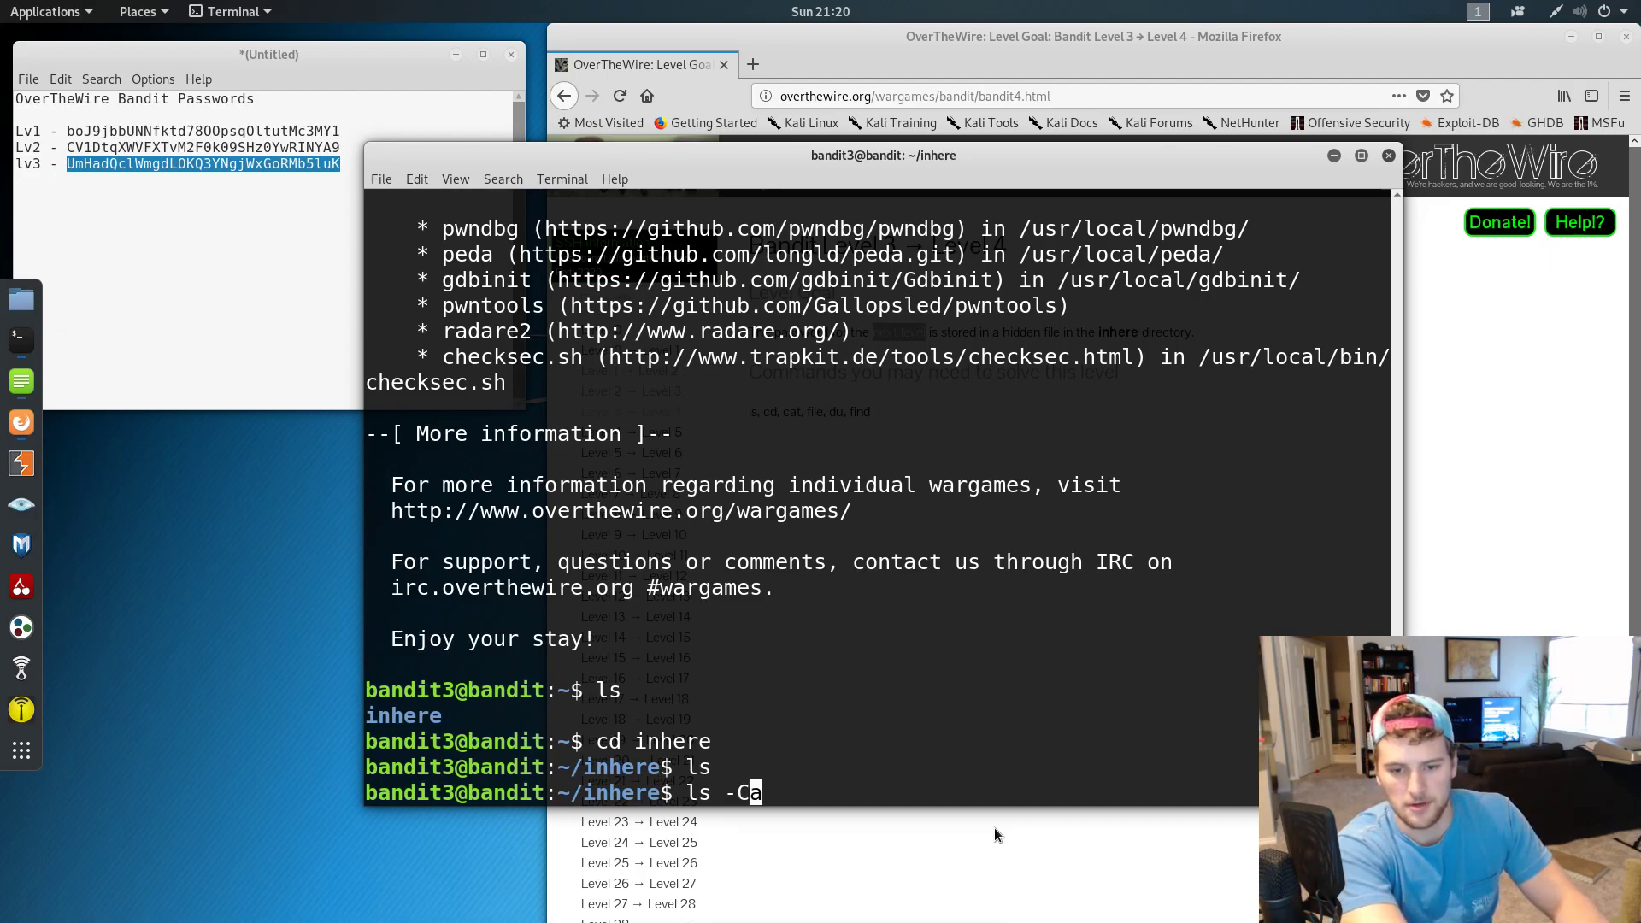
key("BackSpace")
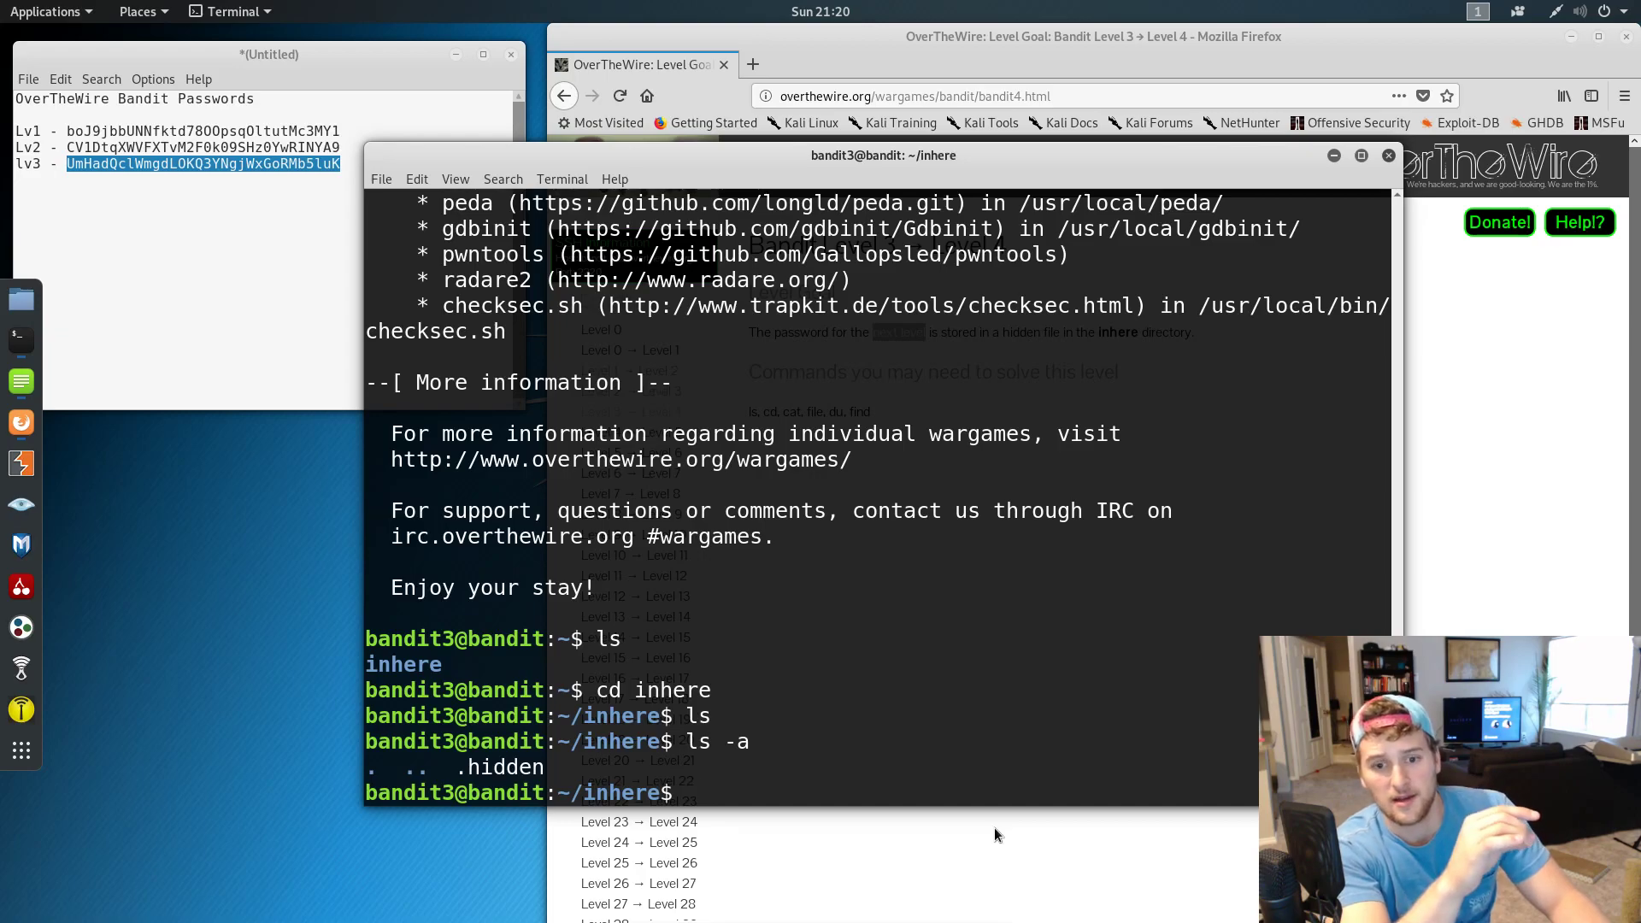
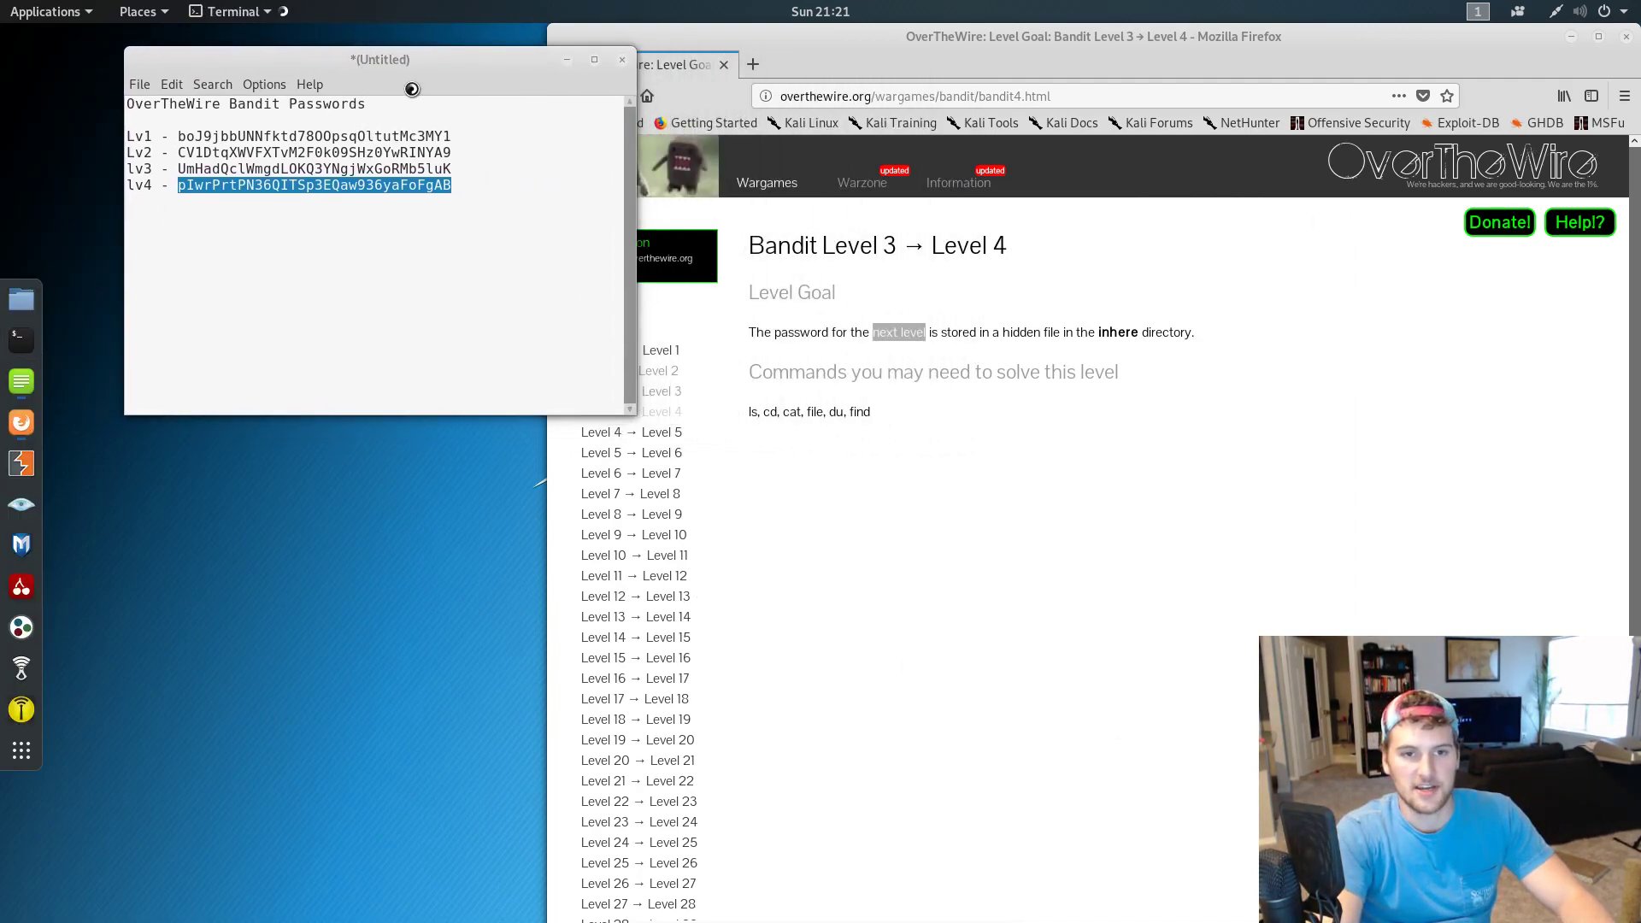
Launch a fresh local terminal, placing Leafpad top-left and the terminal below it
left_click(231, 12)
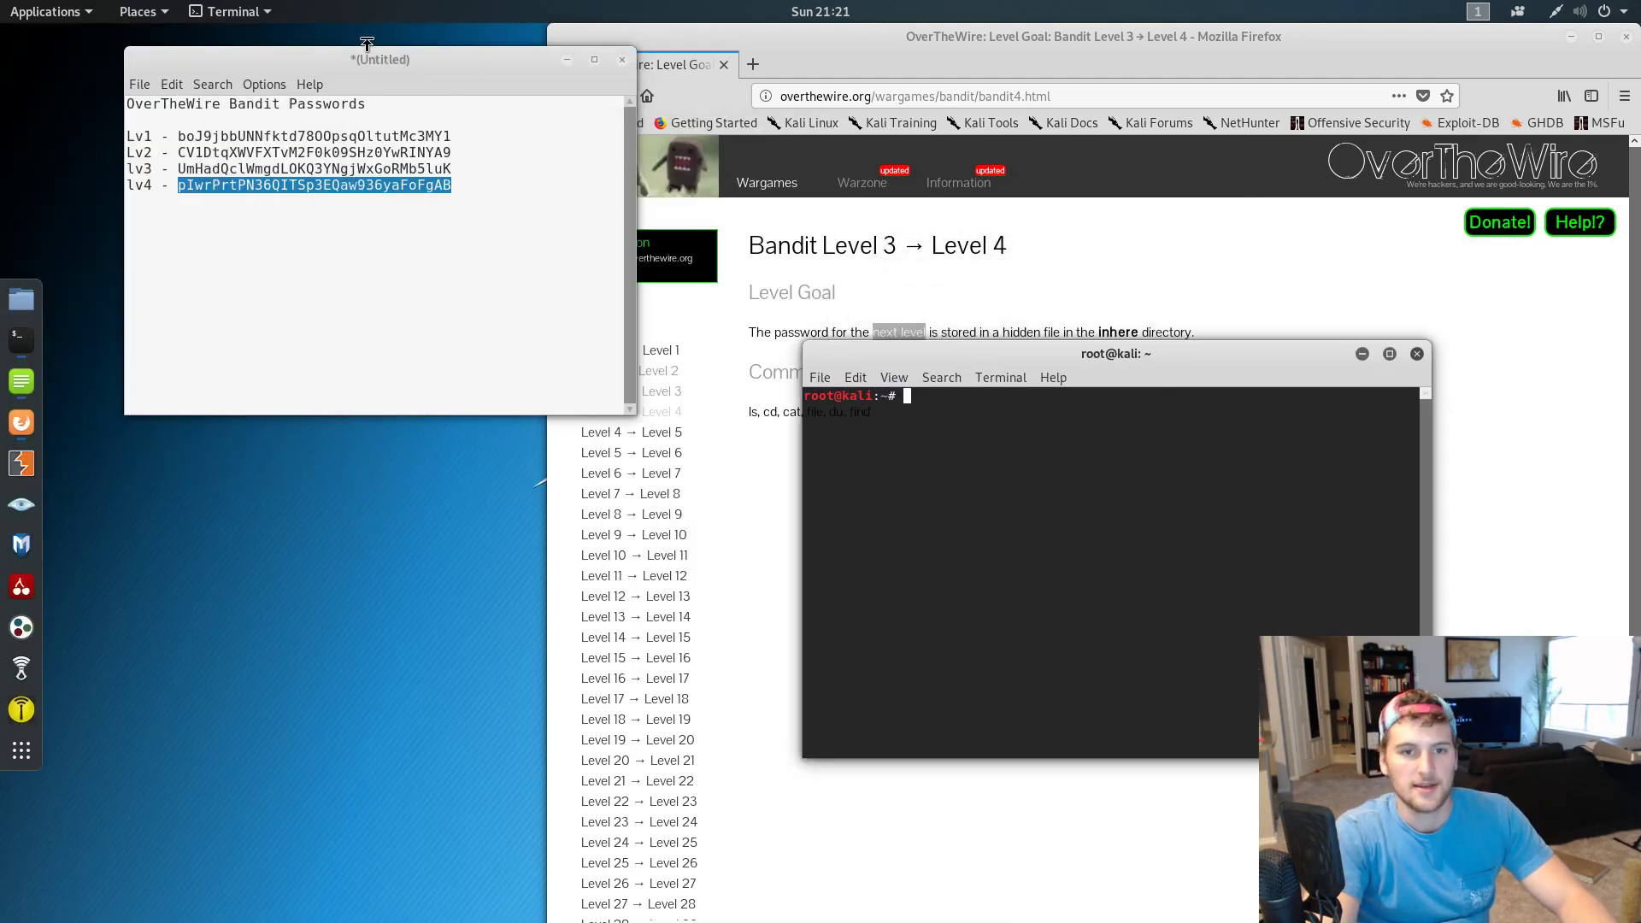
left_click_drag(366, 58, 256, 41)
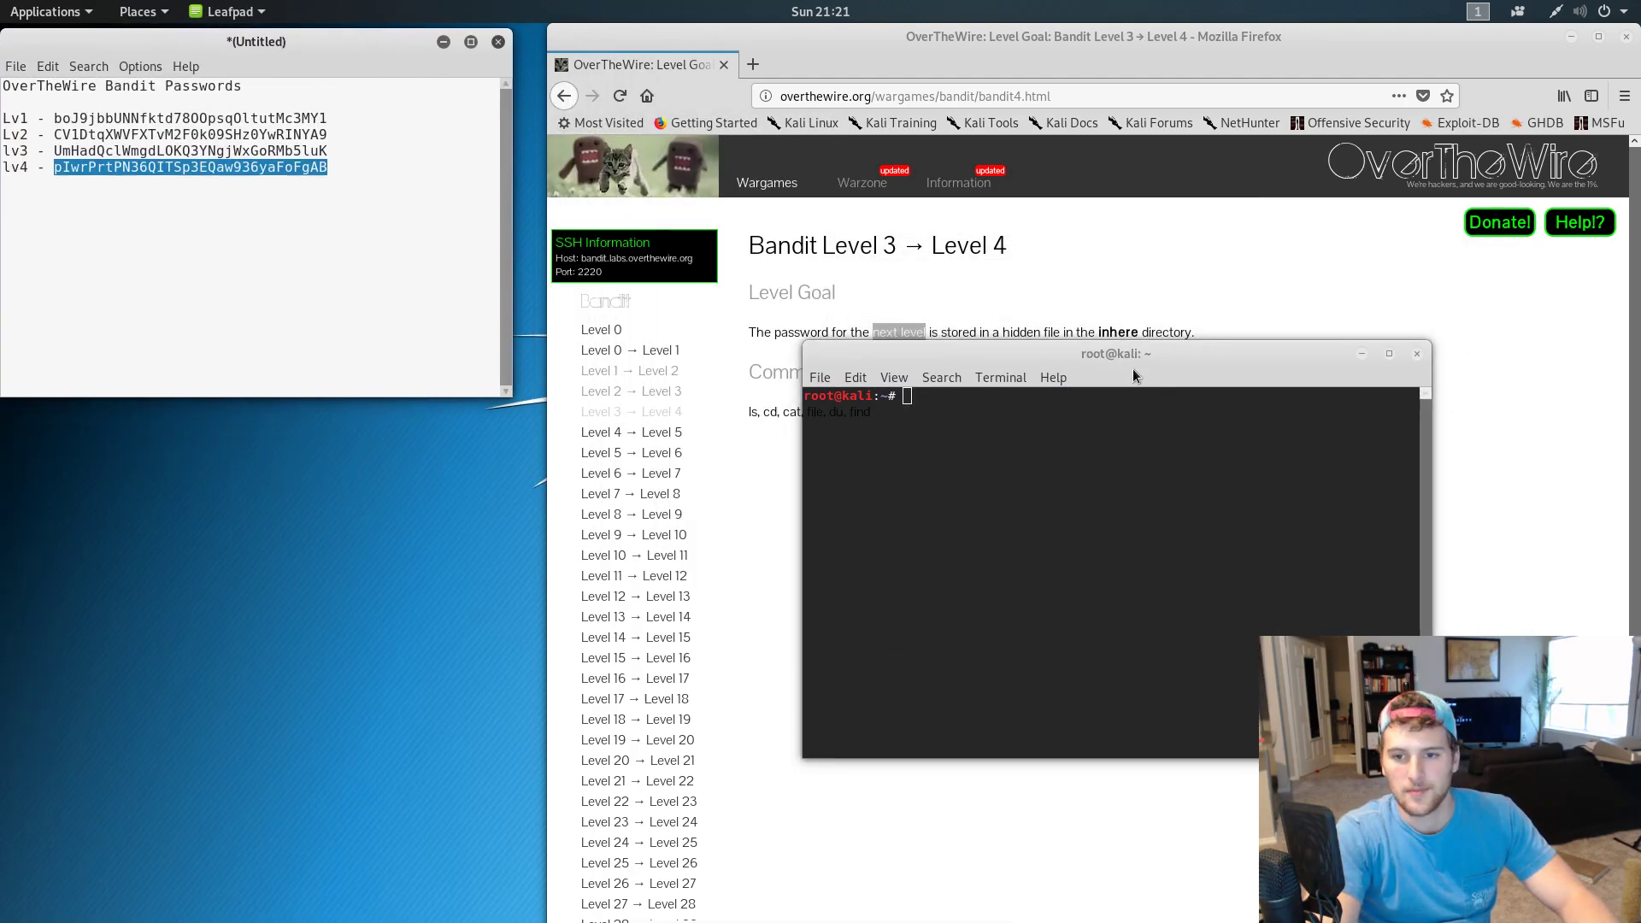
left_click_drag(1115, 352, 699, 432)
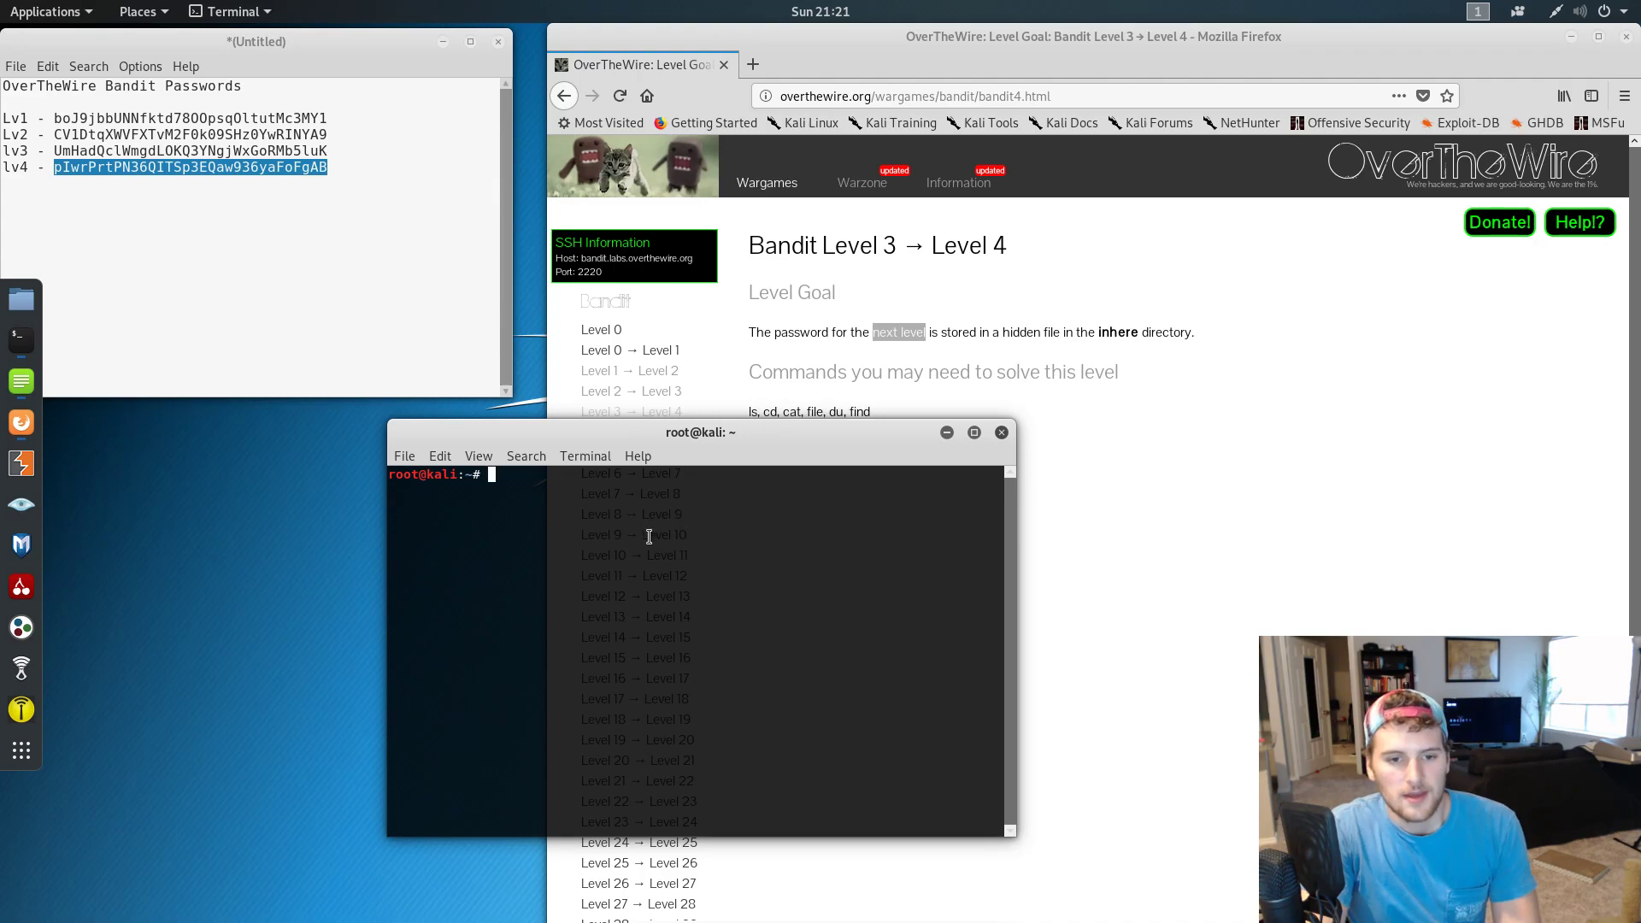
mouse_move(498, 494)
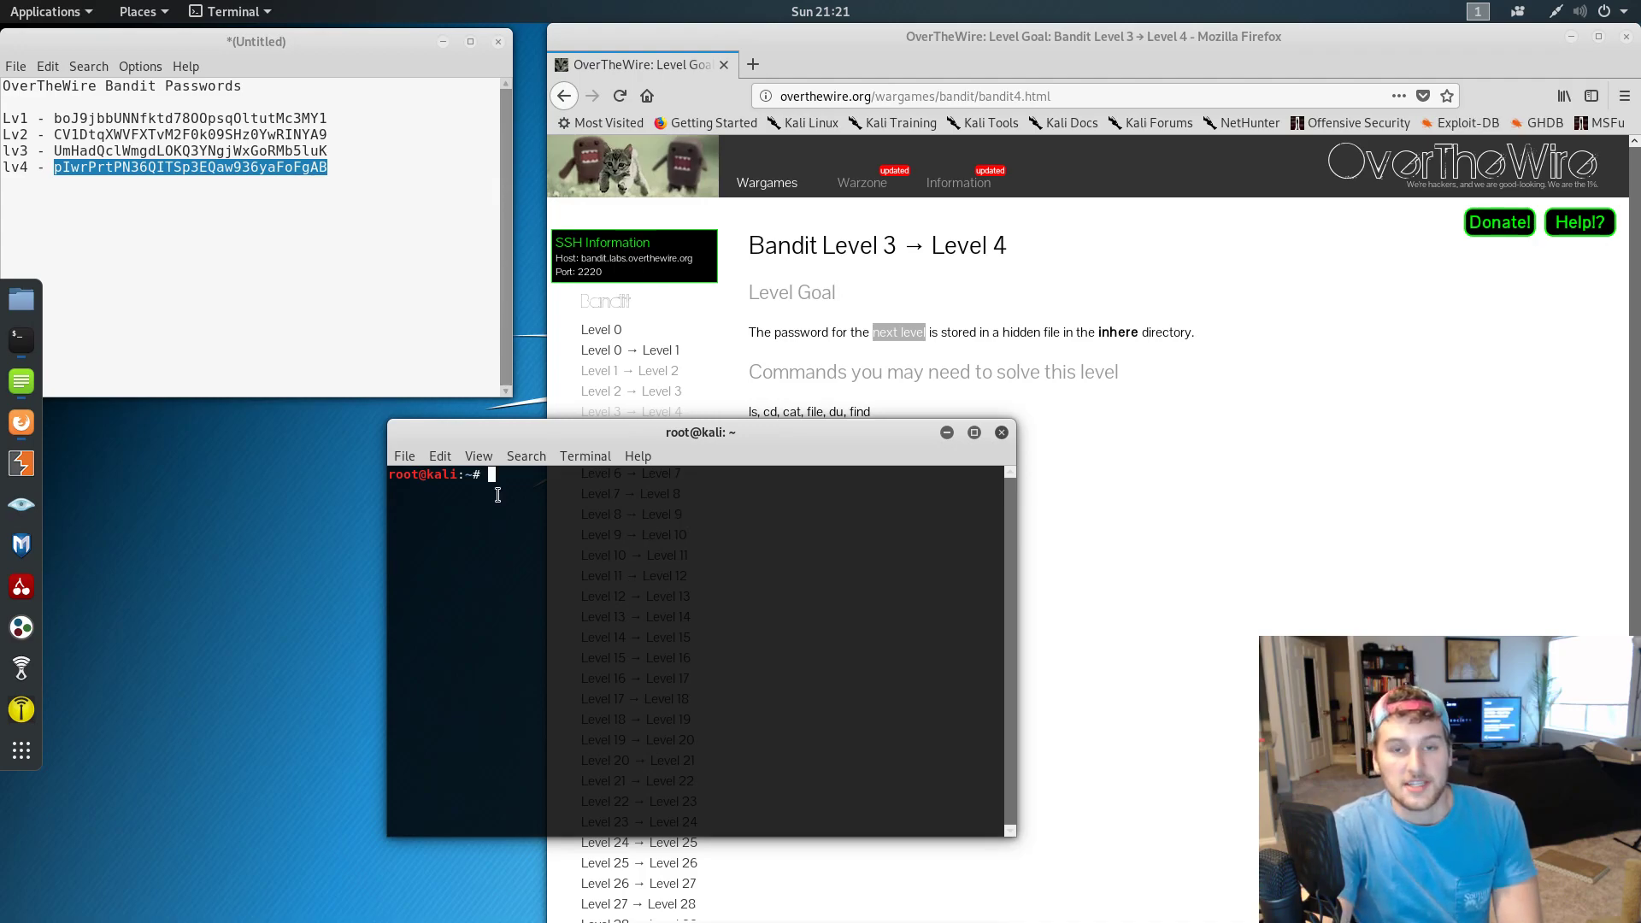